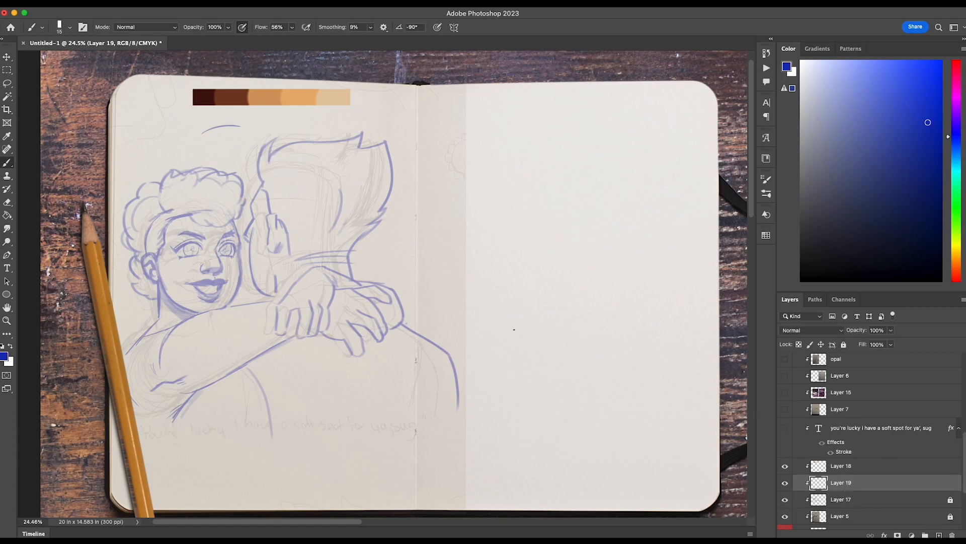
# Fill the page with the tan swatch and add Layer 20 above the sketch for inking
pyautogui.click(67, 26)
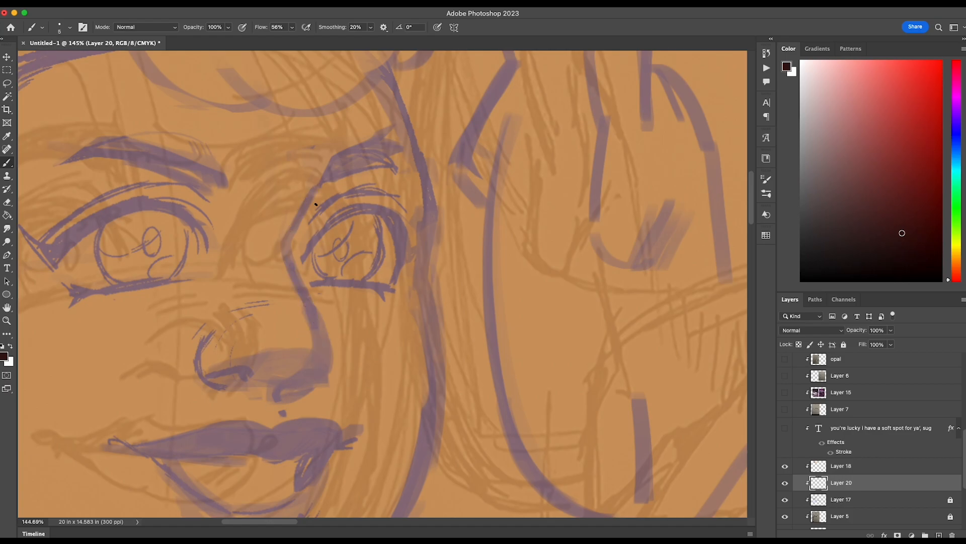
# Ink the woman's nose, then her ear and jawline in dark brown lines
pyautogui.moveTo(314, 185); pyautogui.dragTo(277, 401)
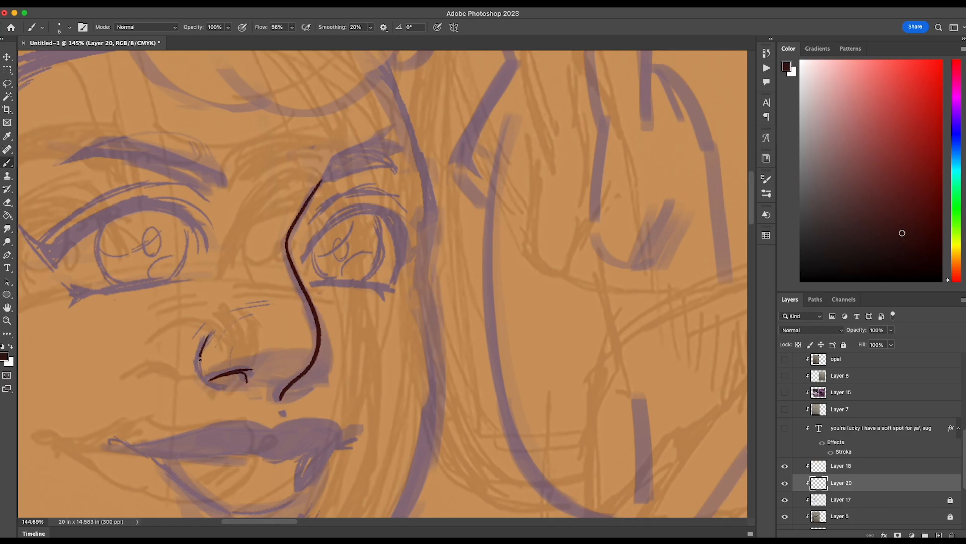
pyautogui.moveTo(198, 351); pyautogui.dragTo(326, 383)
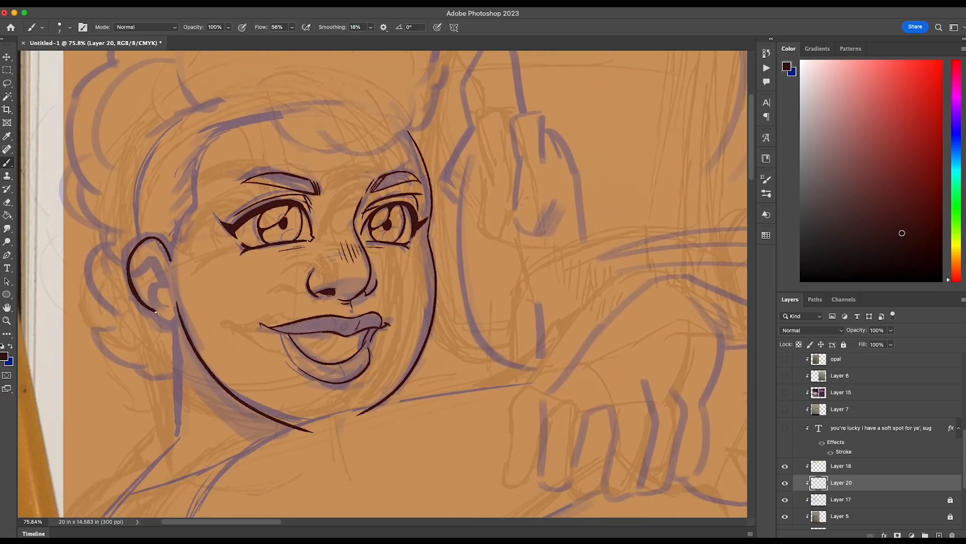
pyautogui.moveTo(157, 258); pyautogui.dragTo(166, 320)
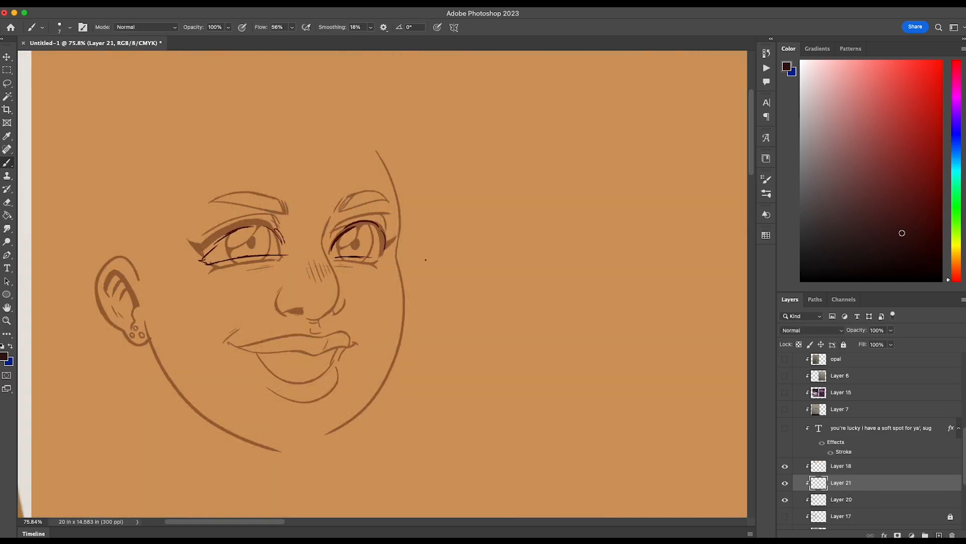
# Trace the hand and finger lines on Layer 20 with the Brush tool
pyautogui.click(841, 499)
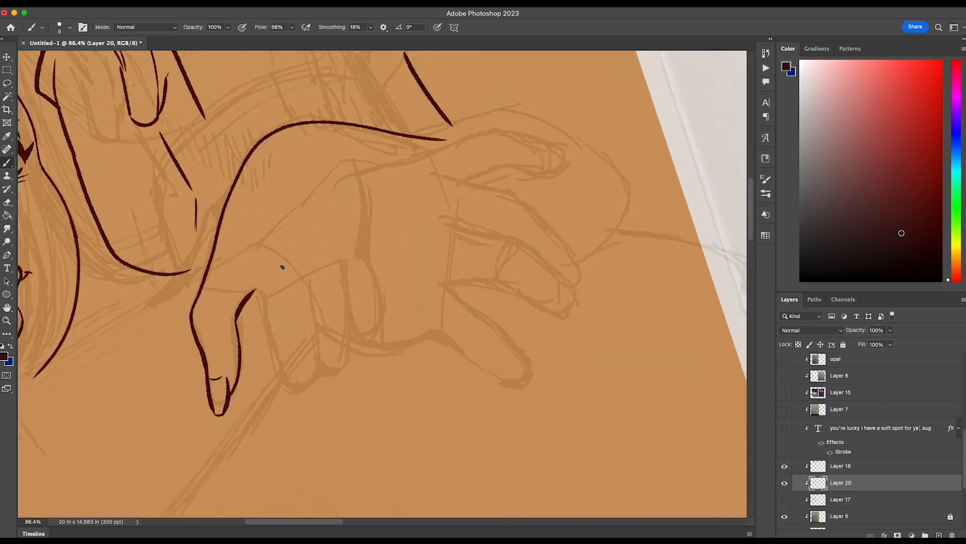
# Ink the outline of the hand above the sleeve
pyautogui.moveTo(253, 253); pyautogui.dragTo(314, 425)
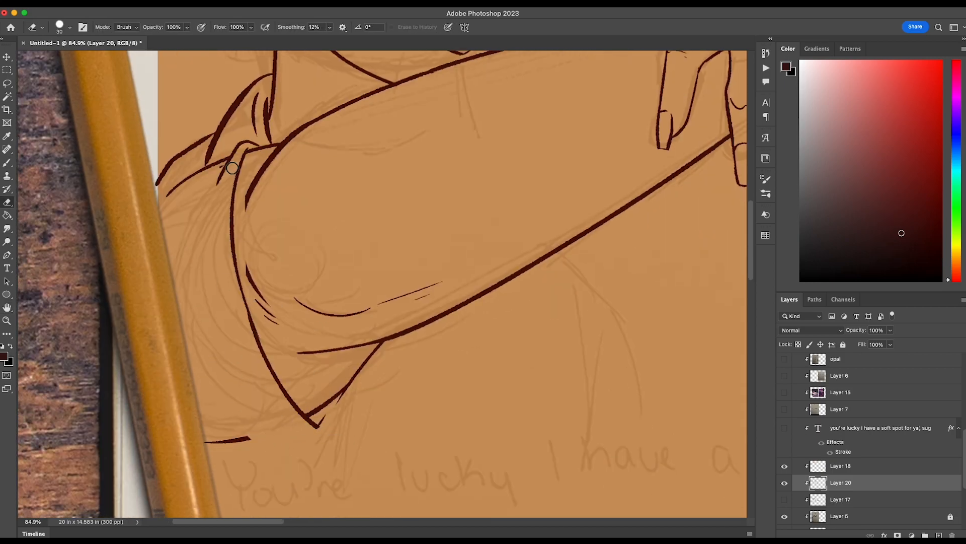
# Paint flat base colours beneath the ink with the Brush and Paint Bucket tools
pyautogui.moveTo(233, 168); pyautogui.dragTo(314, 424)
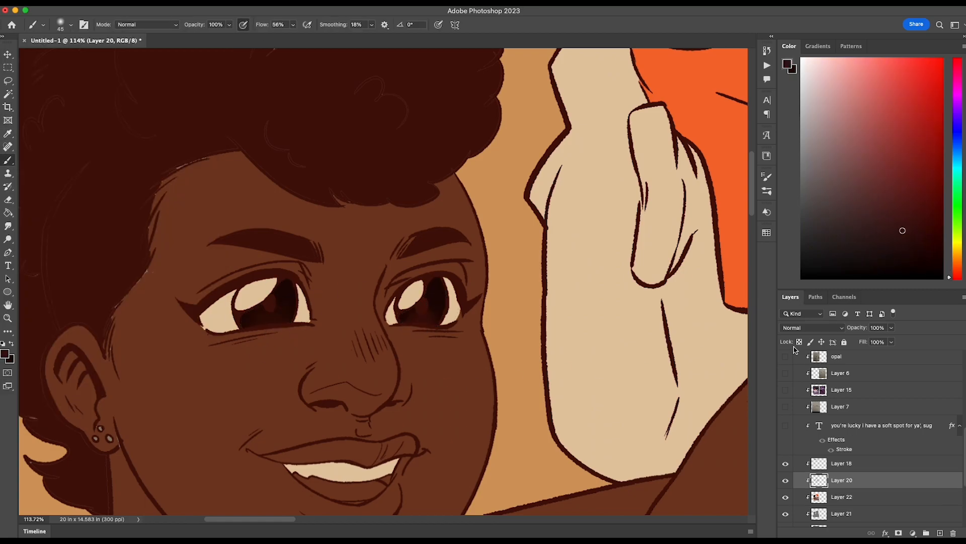
# Lasso the lips and apply Hue/Saturation with Saturation +10 and Lightness -14
pyautogui.moveTo(185, 309); pyautogui.dragTo(308, 290)
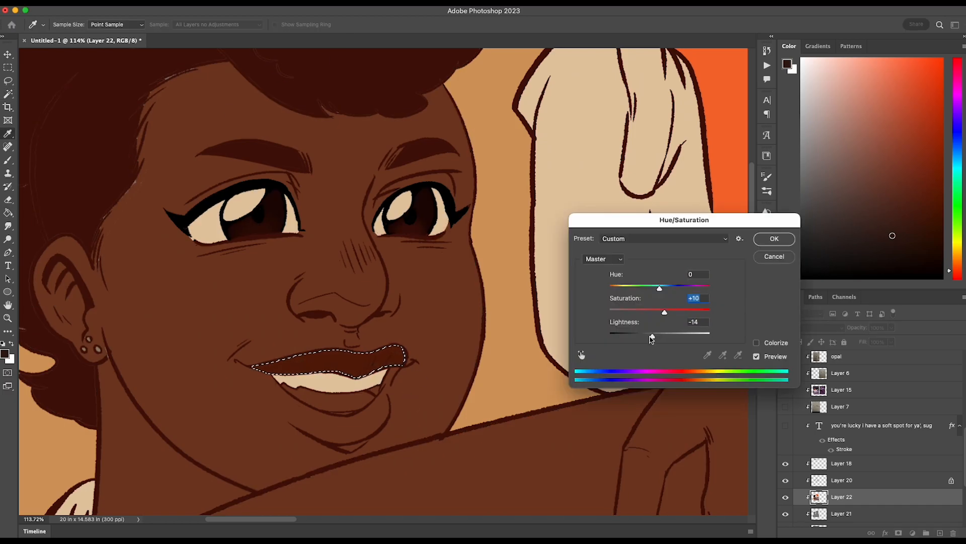
pyautogui.click(774, 238)
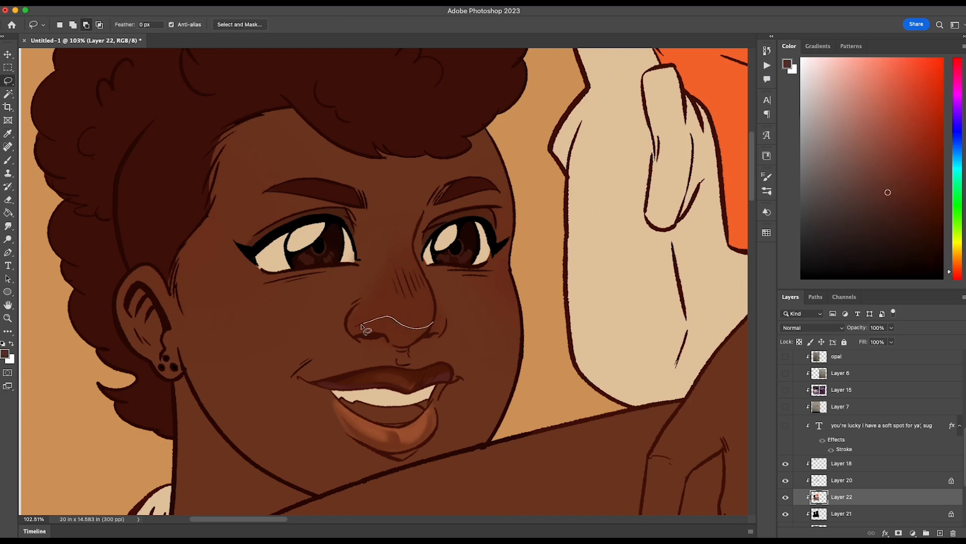
pyautogui.press('Cmd+M')
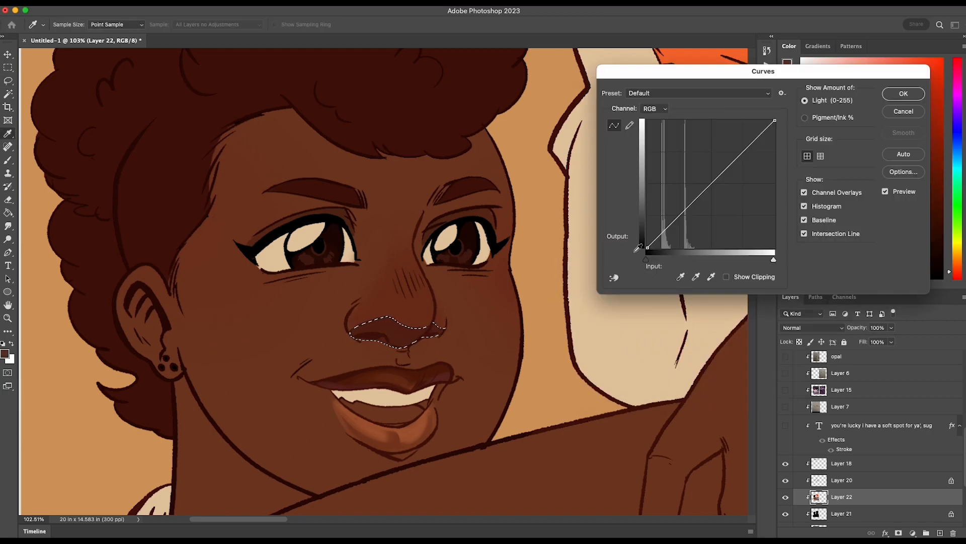
pyautogui.click(902, 110)
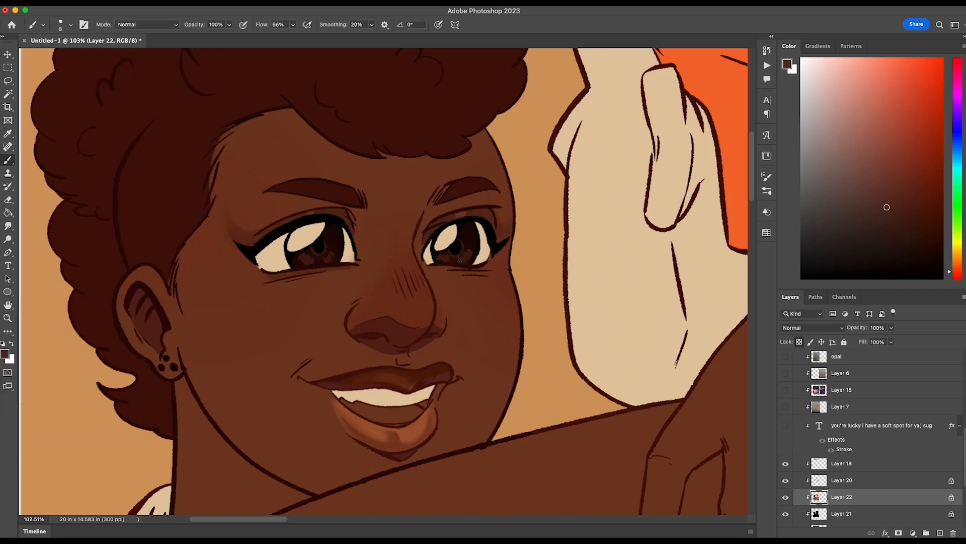
pyautogui.click(897, 231)
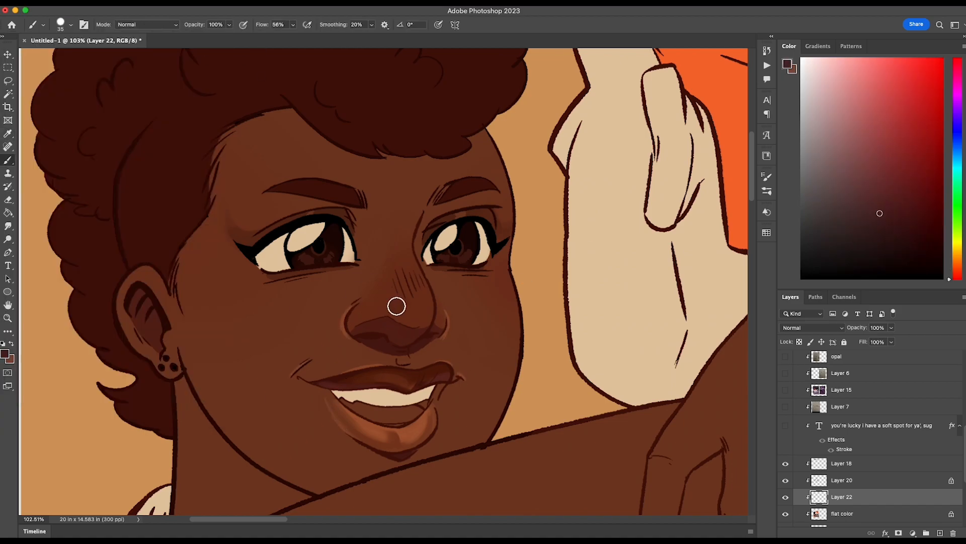
pyautogui.click(879, 163)
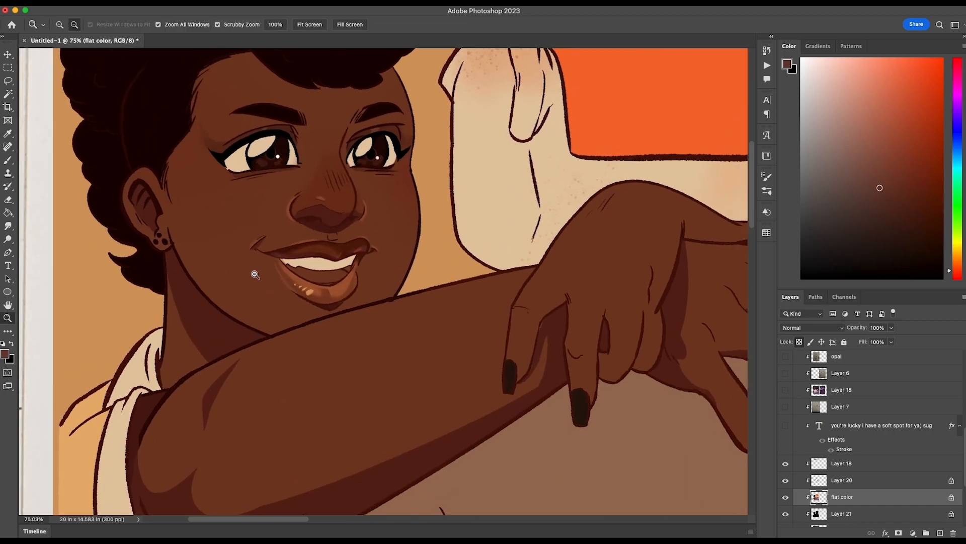
pyautogui.click(9, 68)
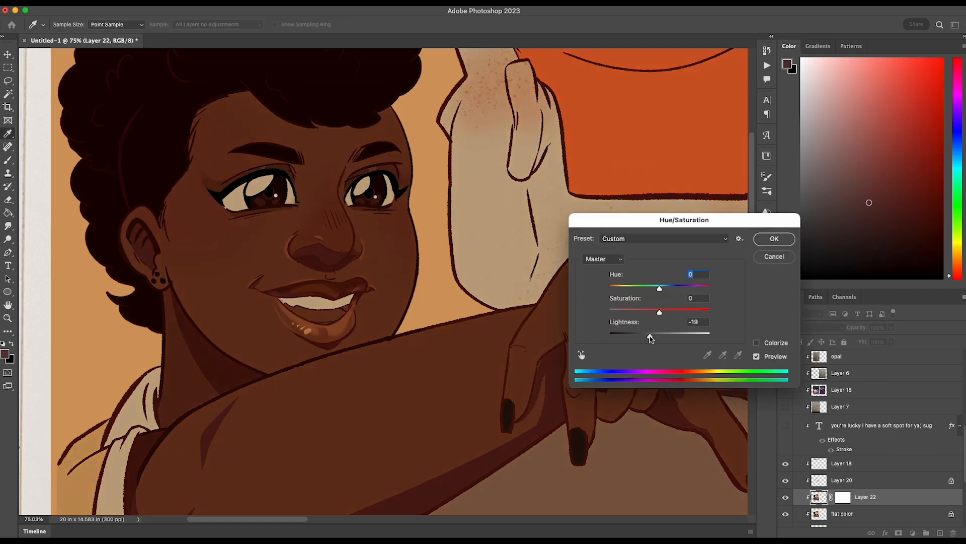
# Confirm the Hue/Saturation adjustment with Lightness -19 on the skin shading
pyautogui.click(773, 239)
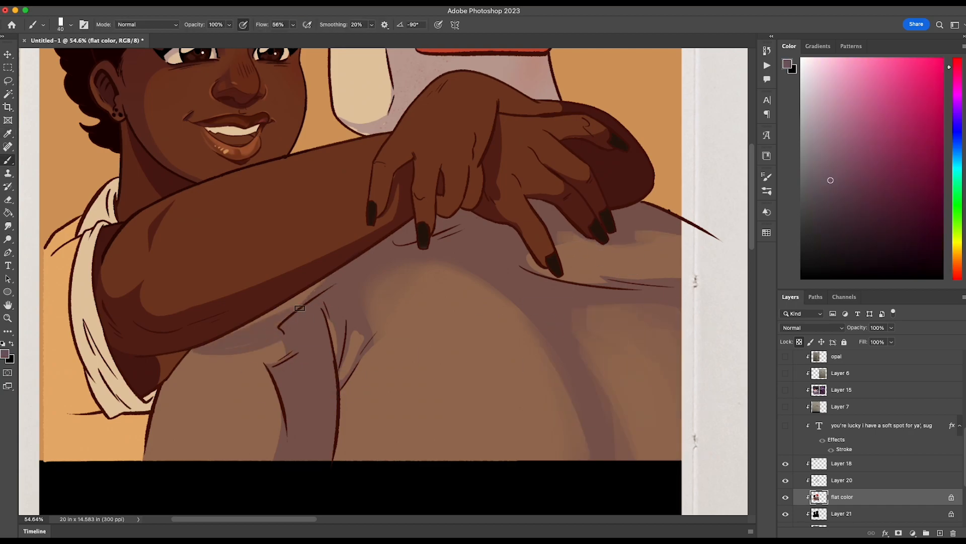
# Select Layer 21 and add a new blank layer above it for the hair
pyautogui.click(216, 24)
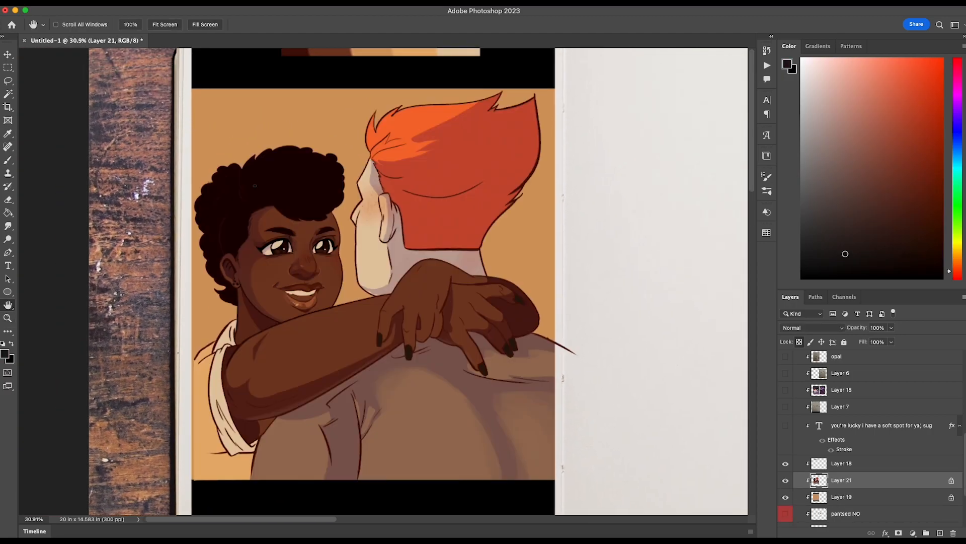
pyautogui.click(8, 146)
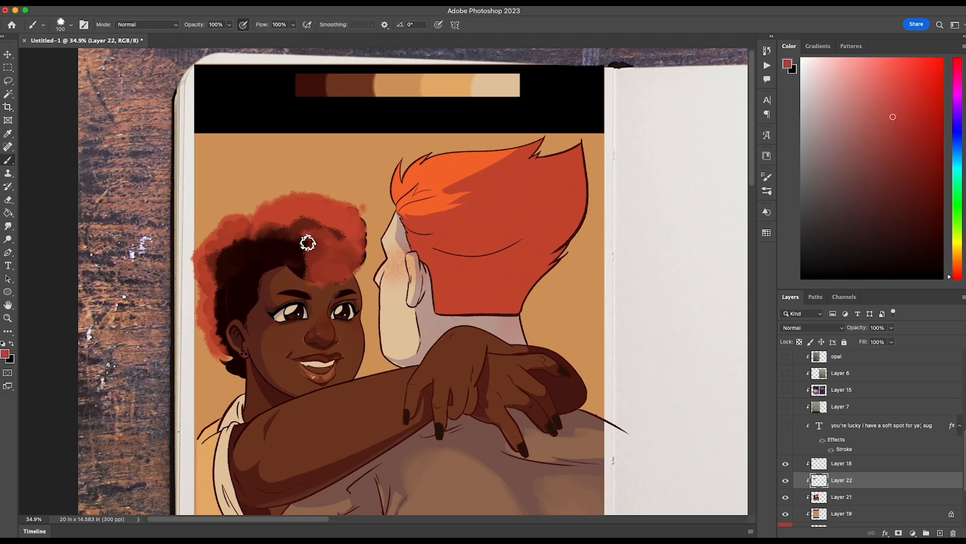
# Paint textured red across the top and left edge of the afro on Layer 22
pyautogui.click(9, 133)
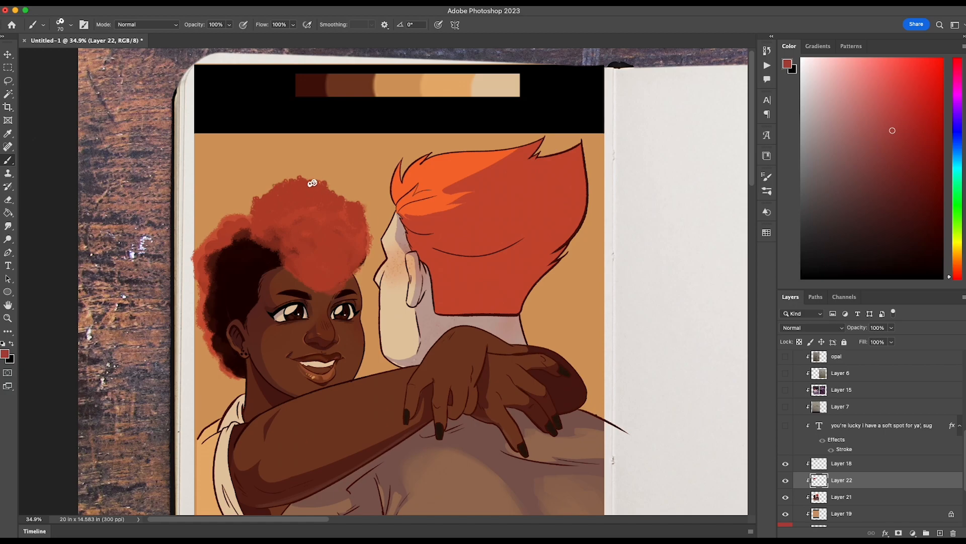
pyautogui.moveTo(312, 182); pyautogui.dragTo(230, 222)
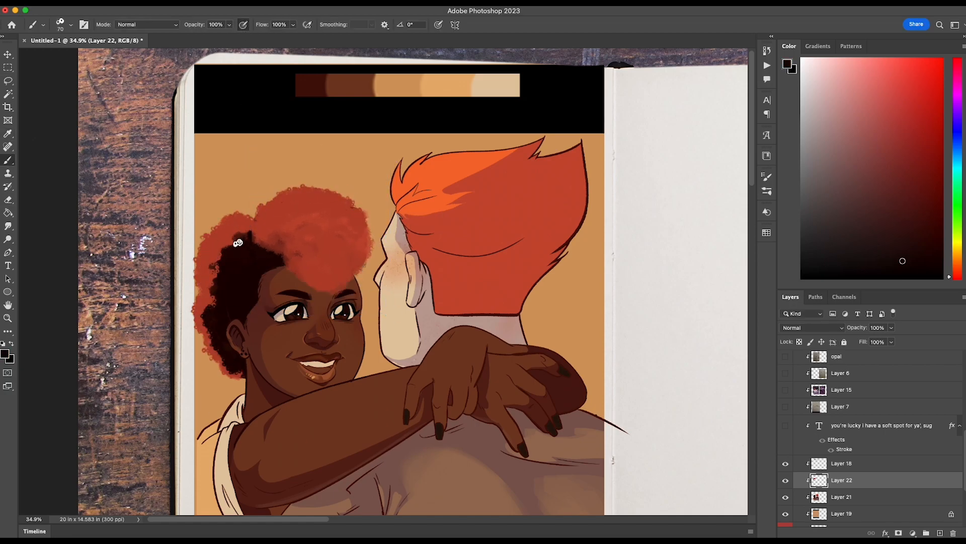
pyautogui.moveTo(237, 243); pyautogui.dragTo(231, 363)
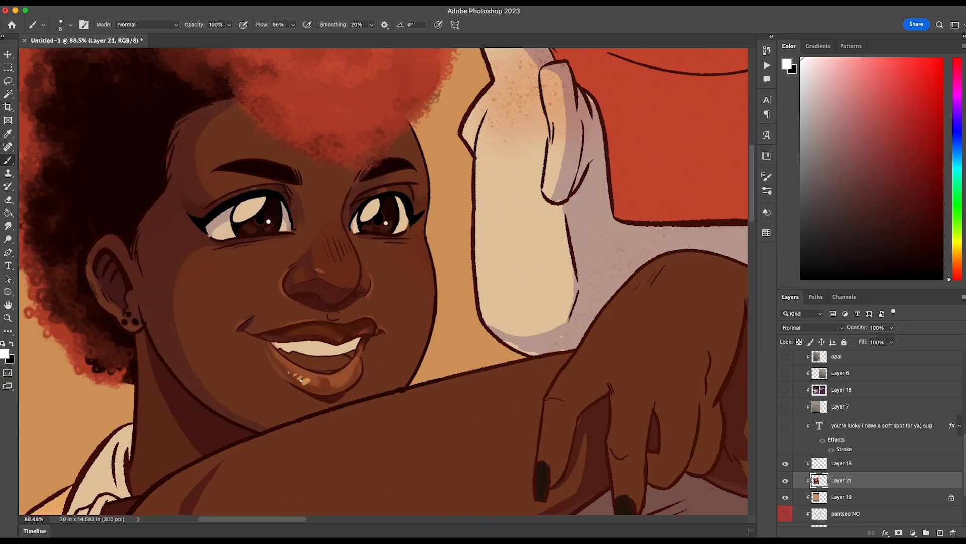
# Dab shine highlights on the lips and draw jewelry on the woman's earlobe
pyautogui.click(883, 137)
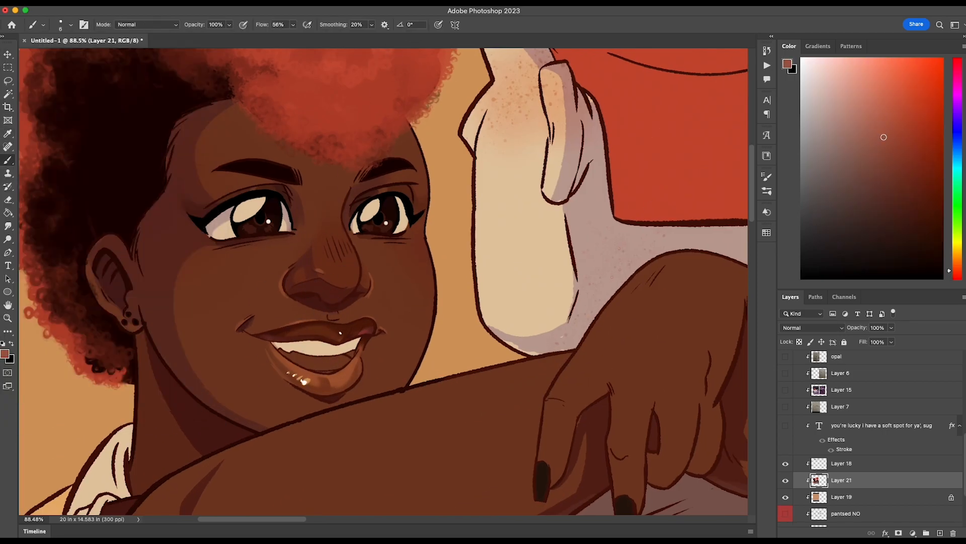
pyautogui.click(880, 163)
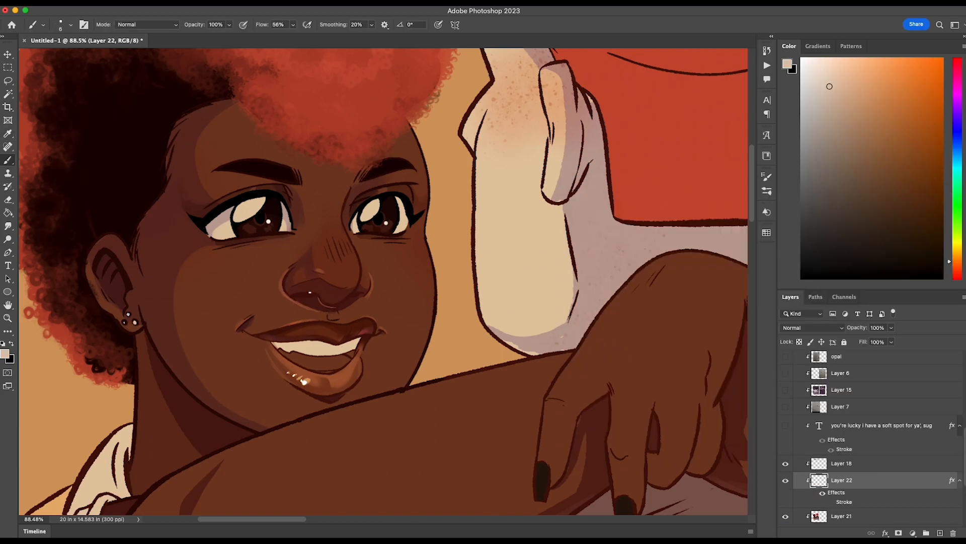
pyautogui.moveTo(133, 317); pyautogui.dragTo(133, 406)
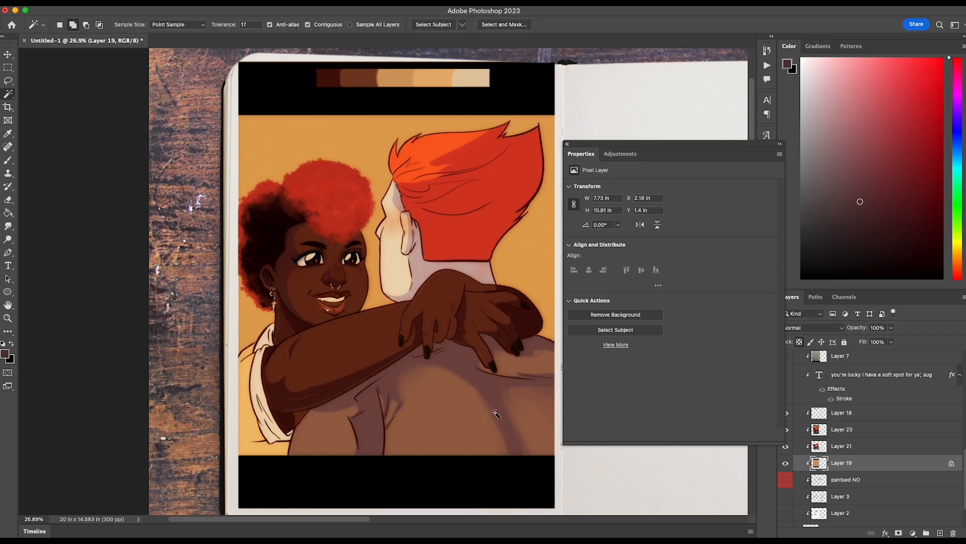
# Offset the artwork's Red and Blue channels slightly to create colour fringing along the outlines
pyautogui.click(842, 429)
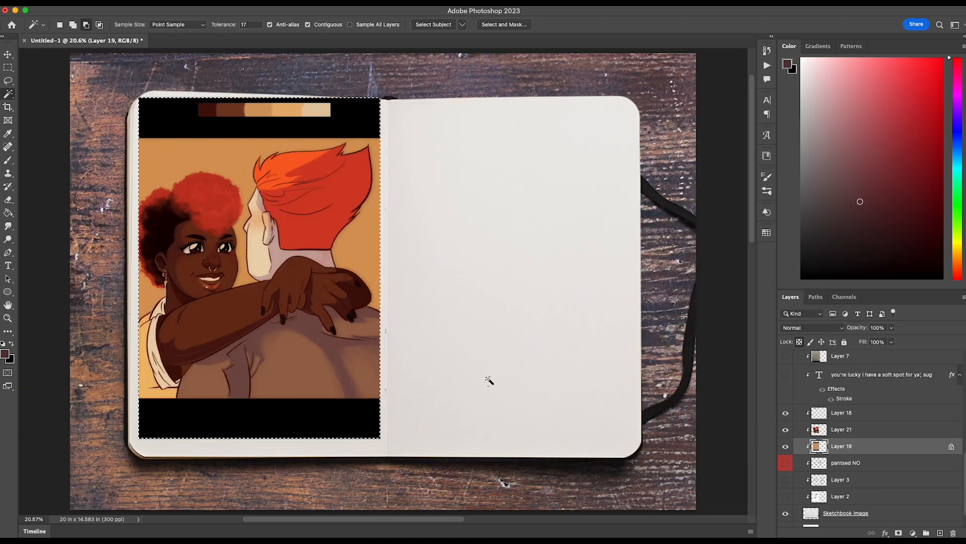
pyautogui.click(841, 429)
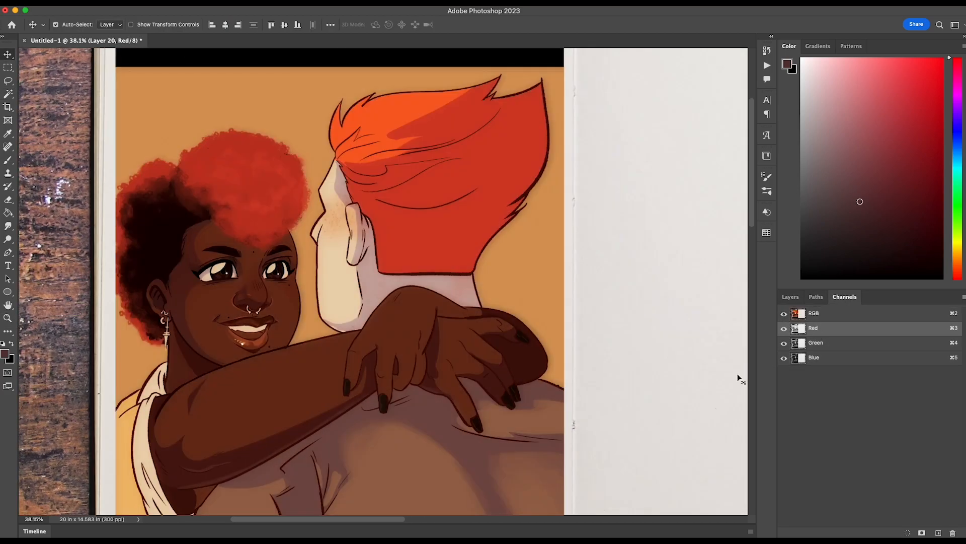
pyautogui.click(814, 357)
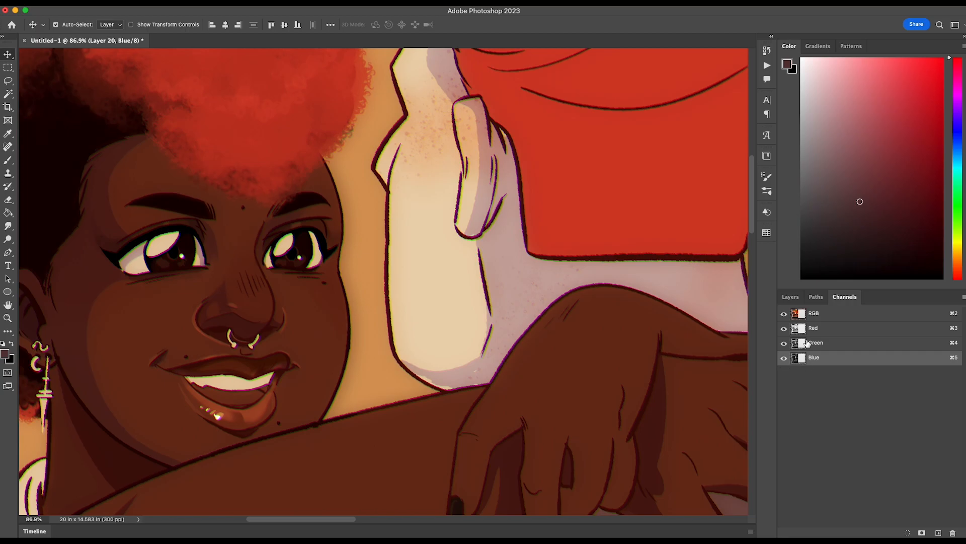